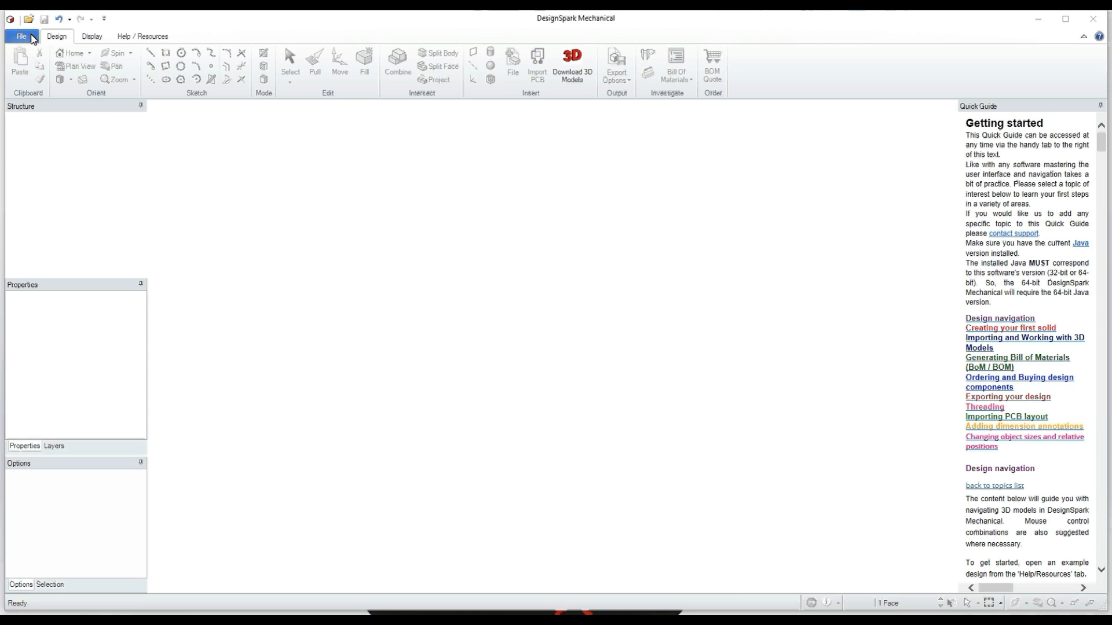
Create a new blank design document (Design2) from the File menu
left_click(21, 35)
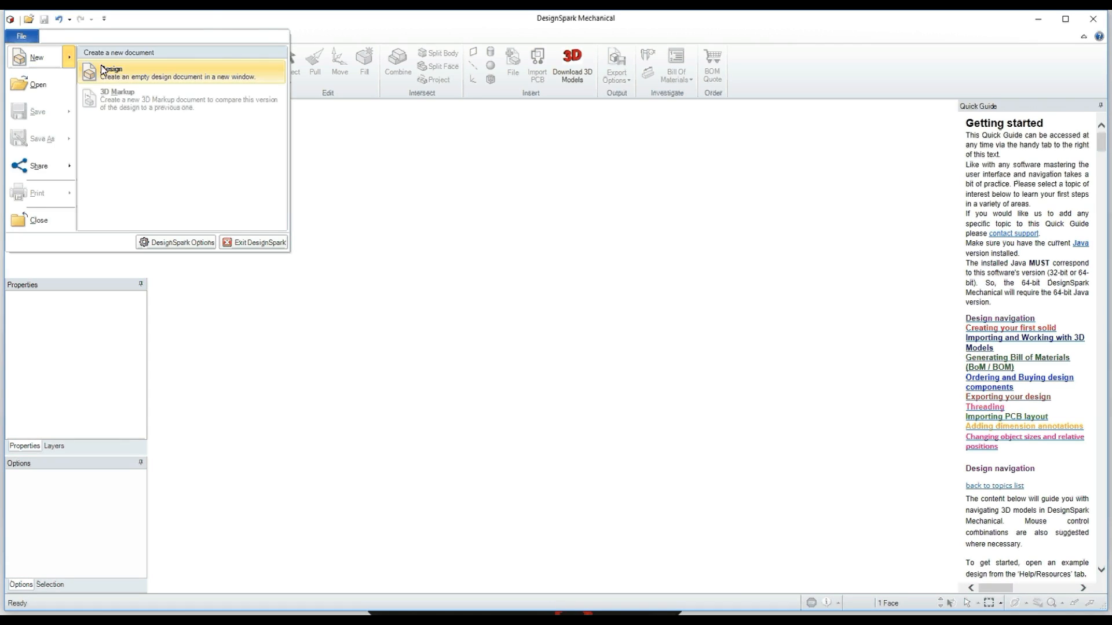
left_click(111, 69)
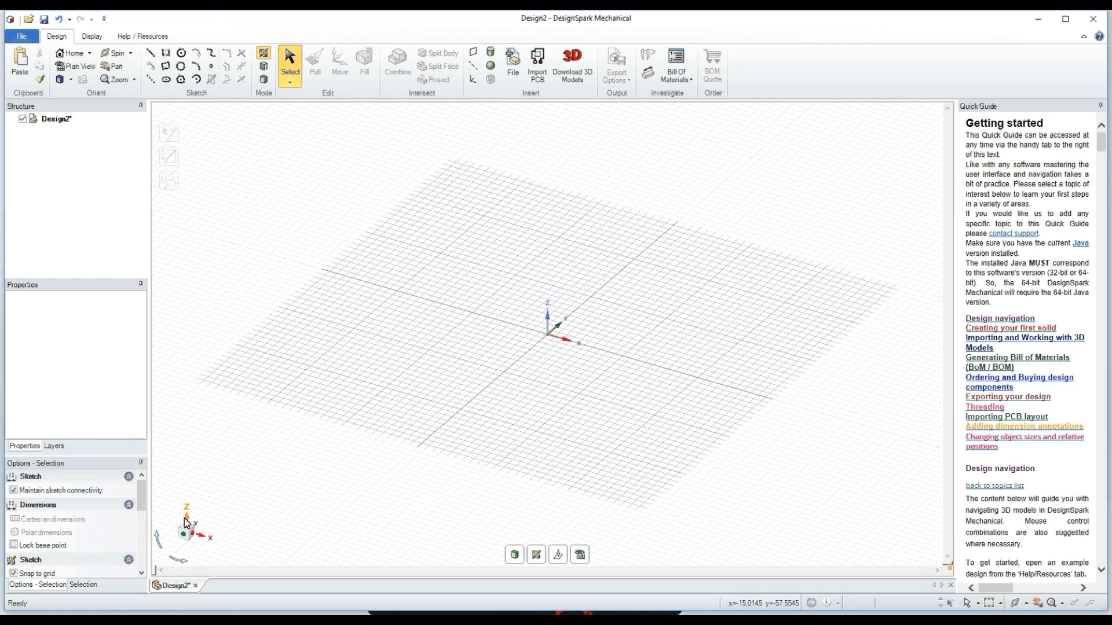
In Plan View, draw a 19 mm rectangle and make it a solid block
left_click(78, 66)
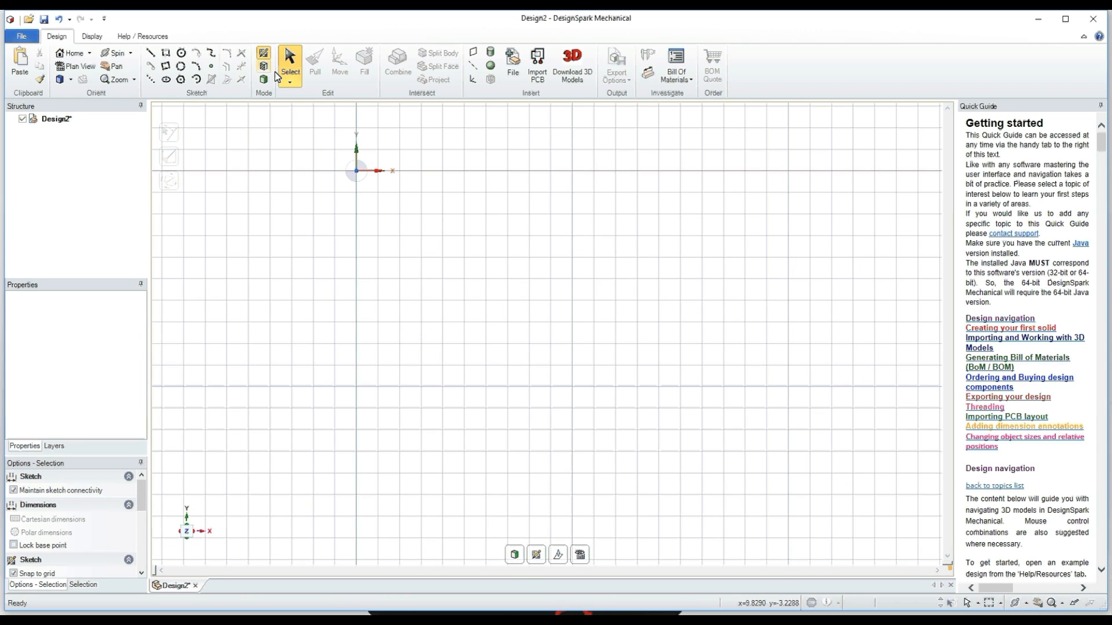
left_click(165, 53)
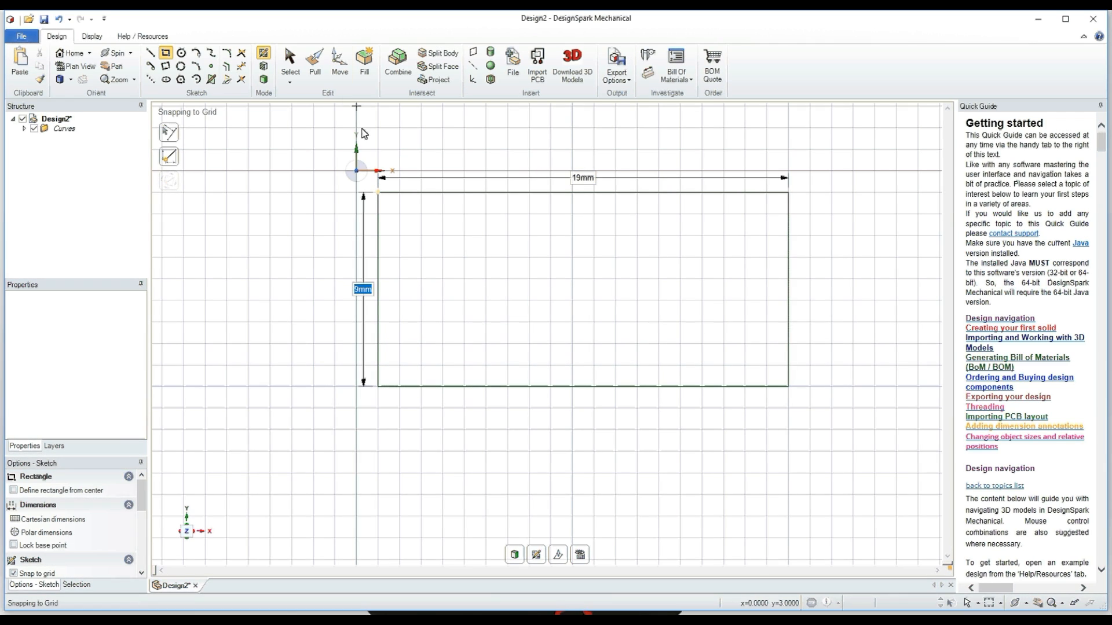
left_click(314, 63)
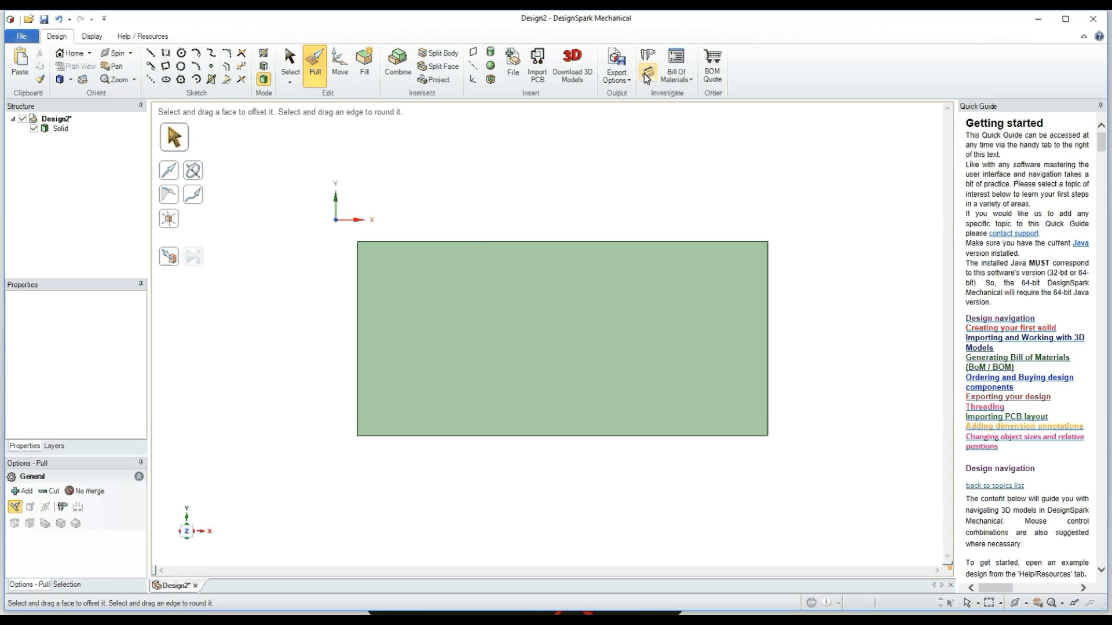
Place a 19 mm dimension on a new annotation plane on the block face
left_click(646, 72)
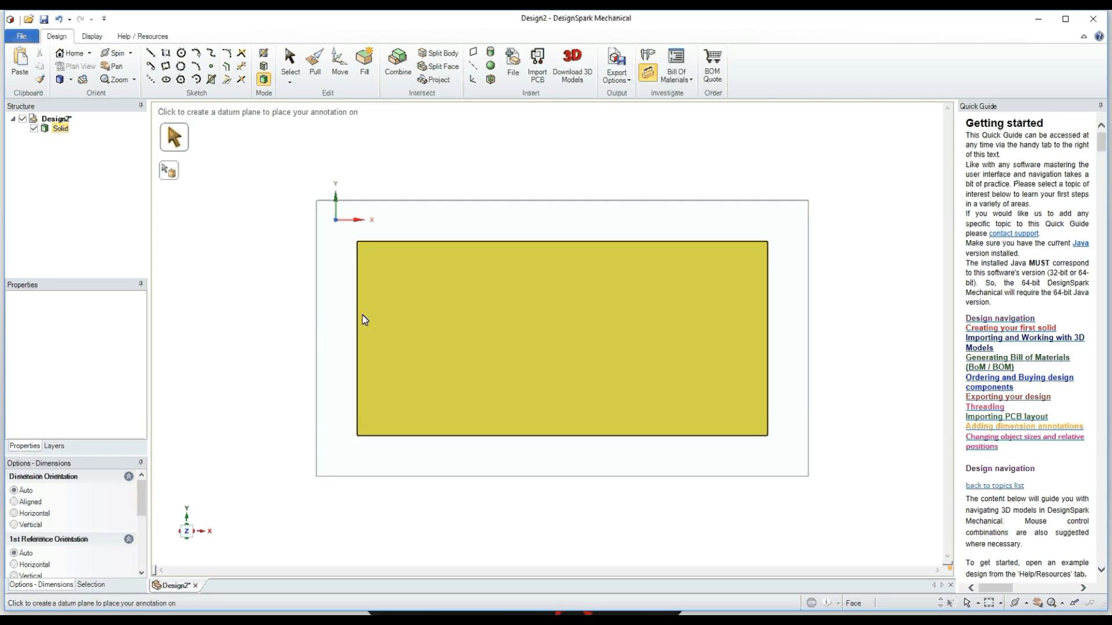
left_click(359, 338)
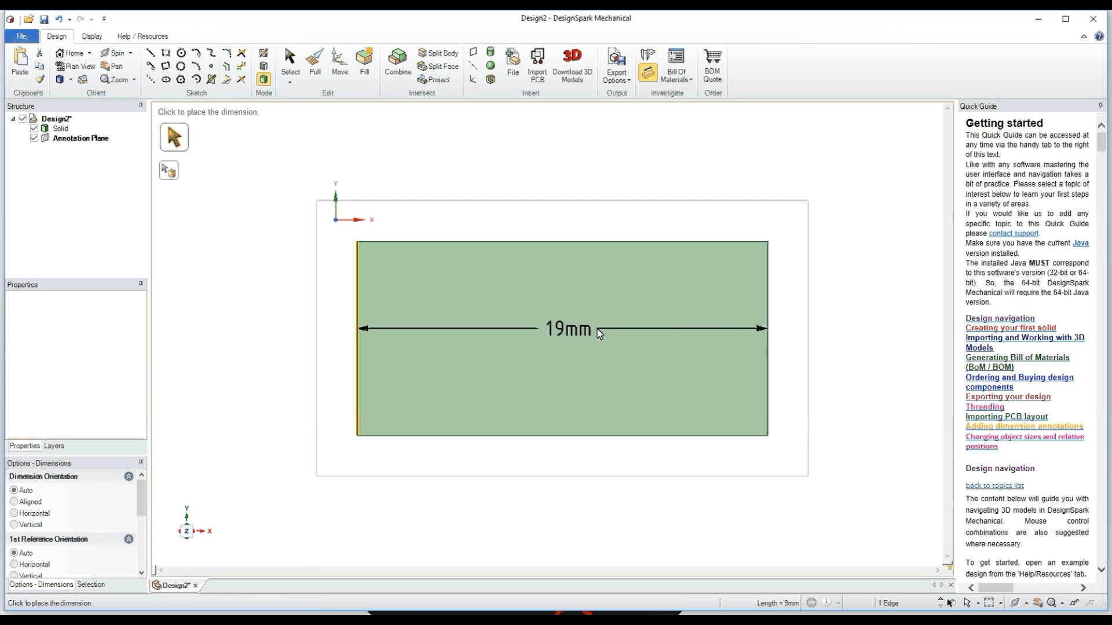
left_click(566, 329)
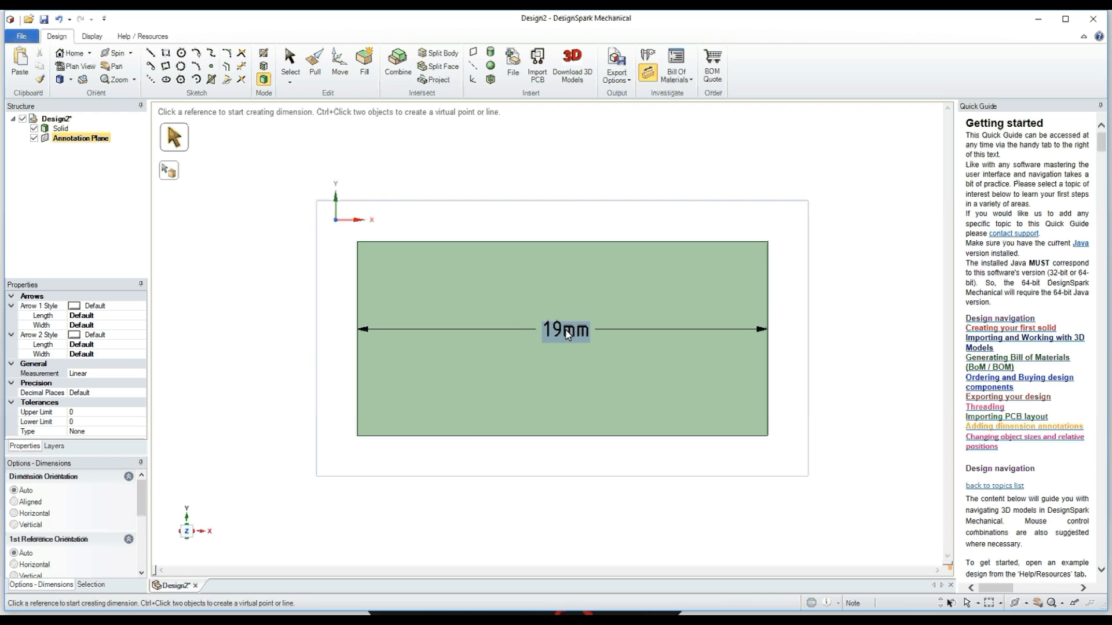
Change the dimension label to Book Antiqua, size 10, and retype it as 'Q'
double_click(565, 329)
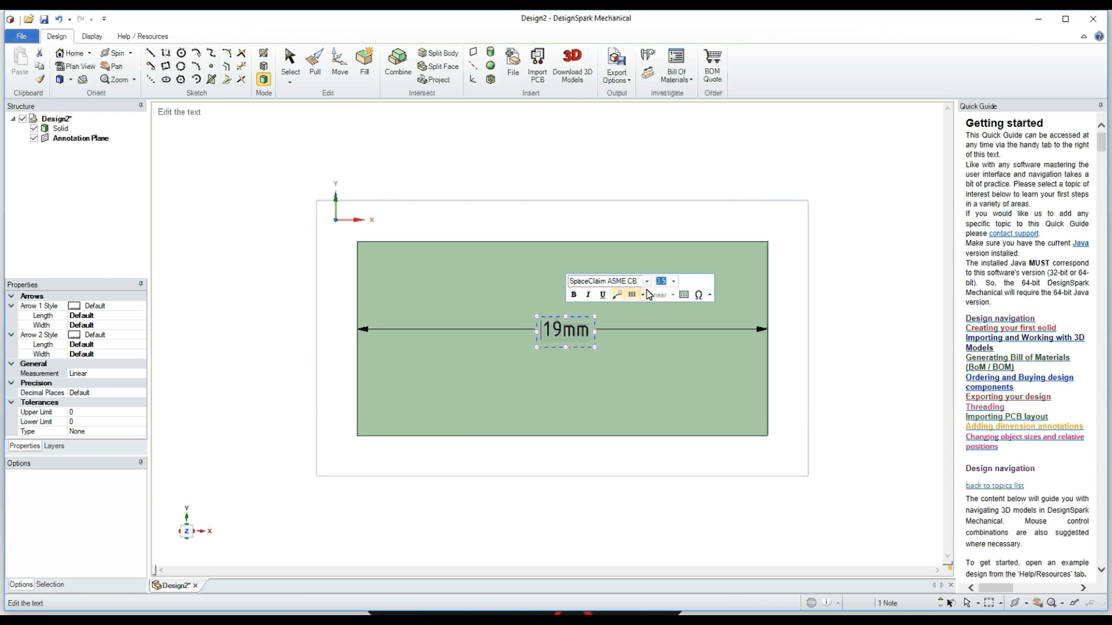
left_click(644, 281)
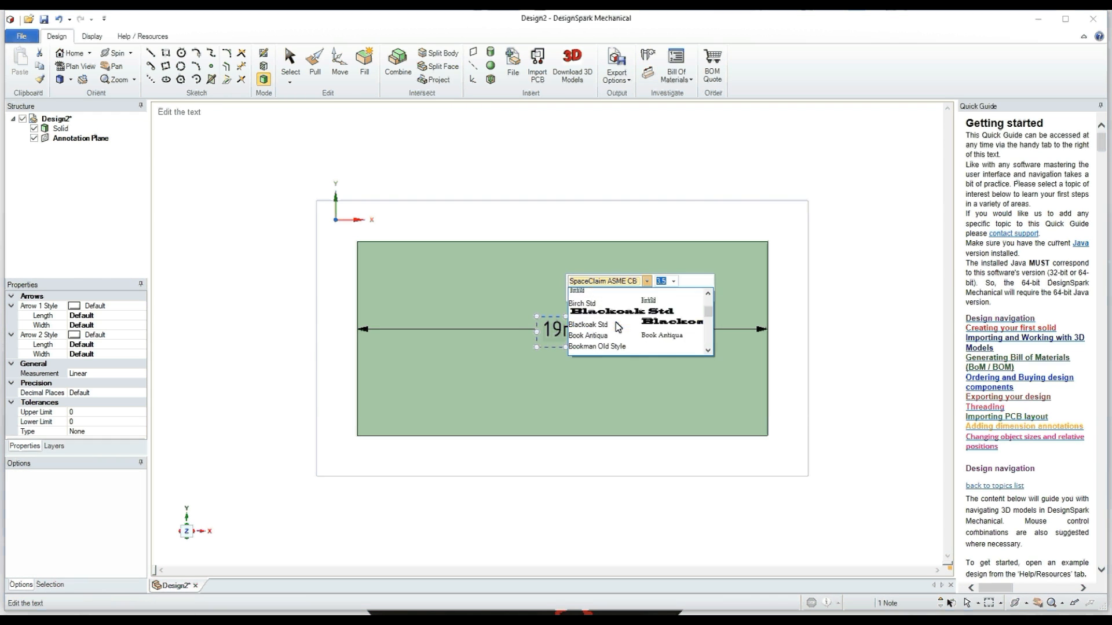
scroll("down", 3)
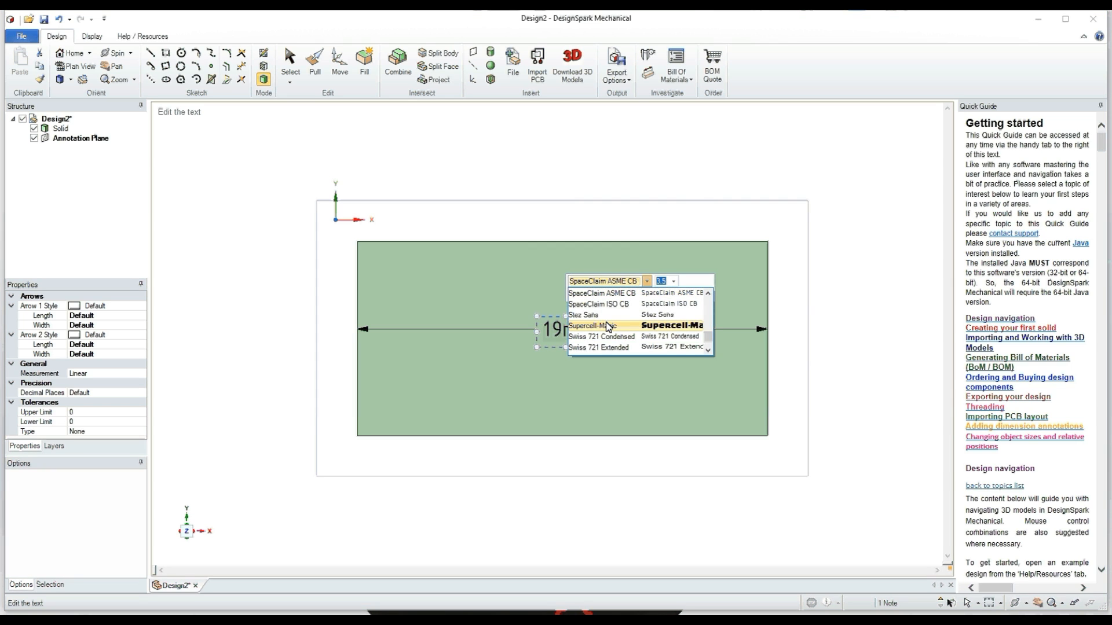
left_click(603, 325)
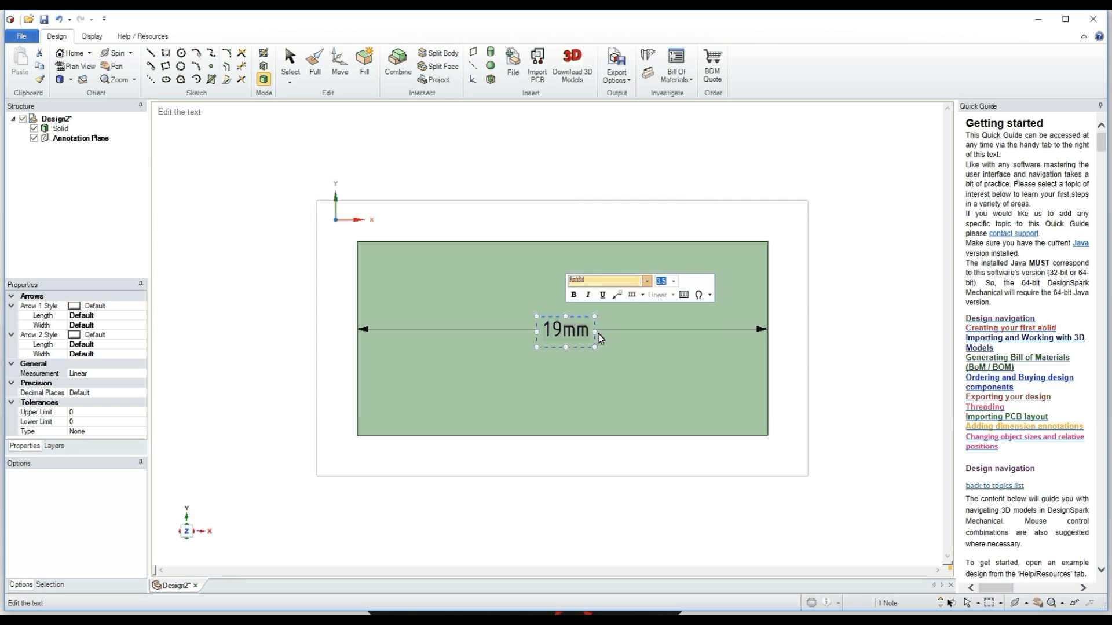
left_click(673, 281)
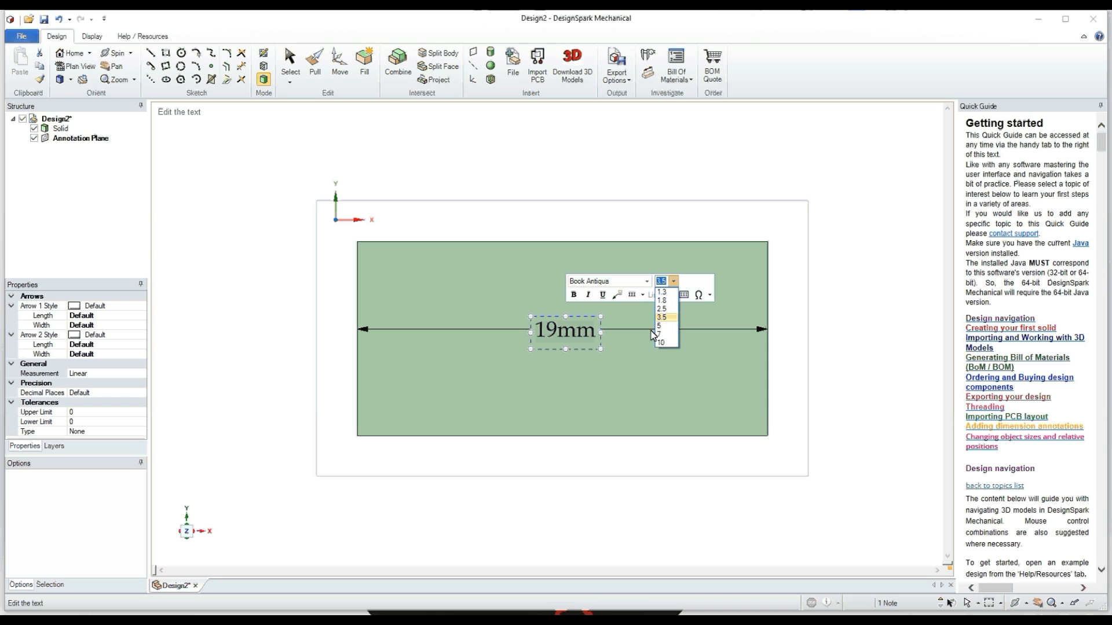
left_click(659, 342)
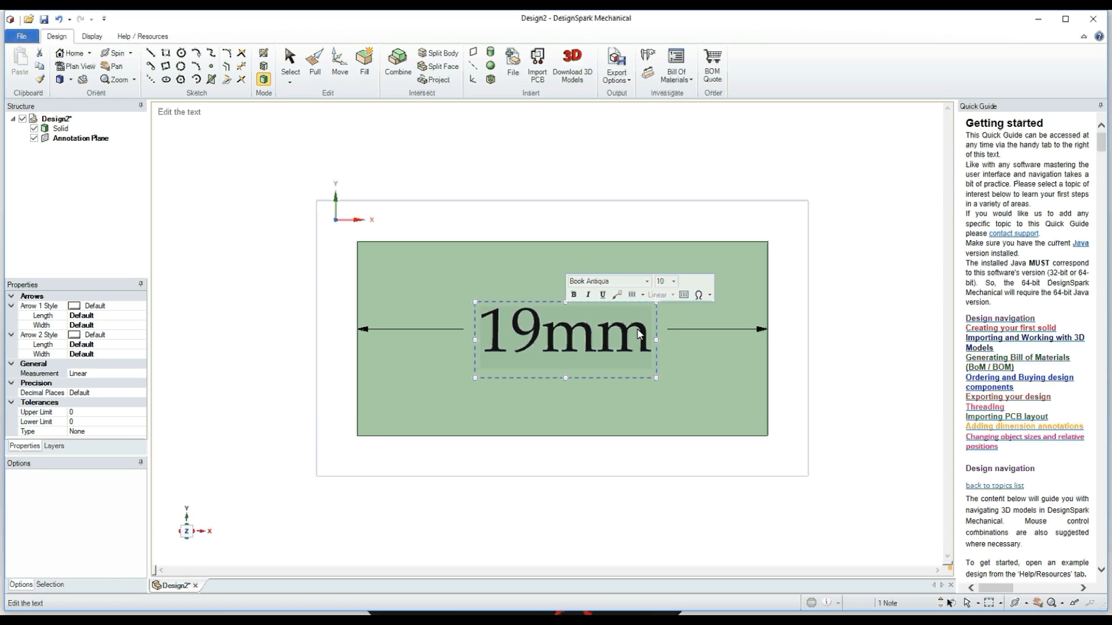
type("q")
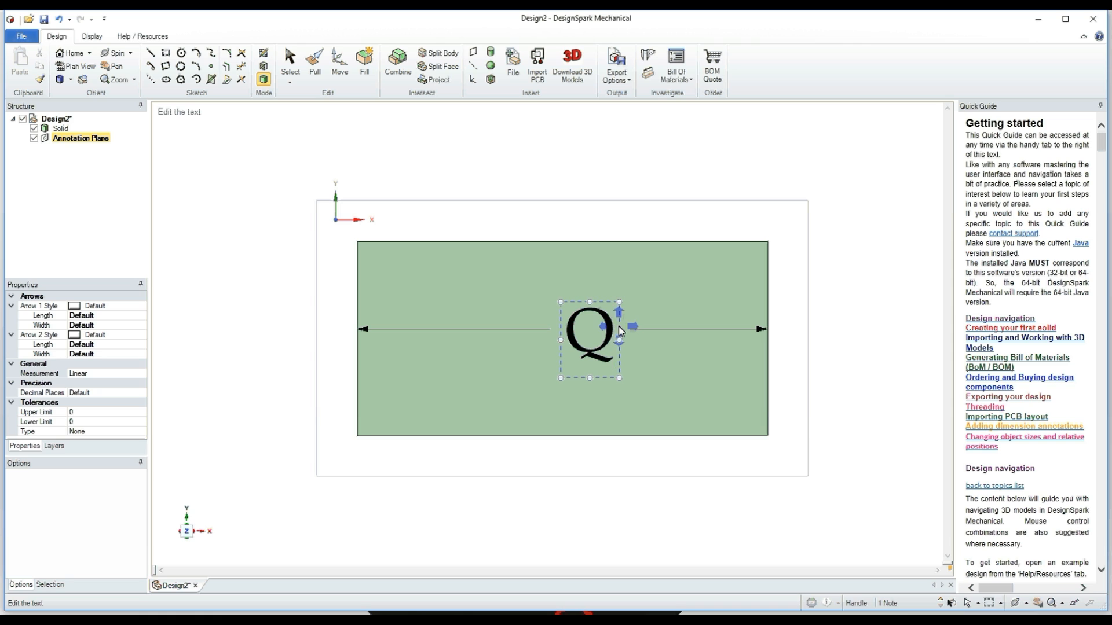
Project the Q text onto the top face as outline edges and exit the sketch
left_click(588, 339)
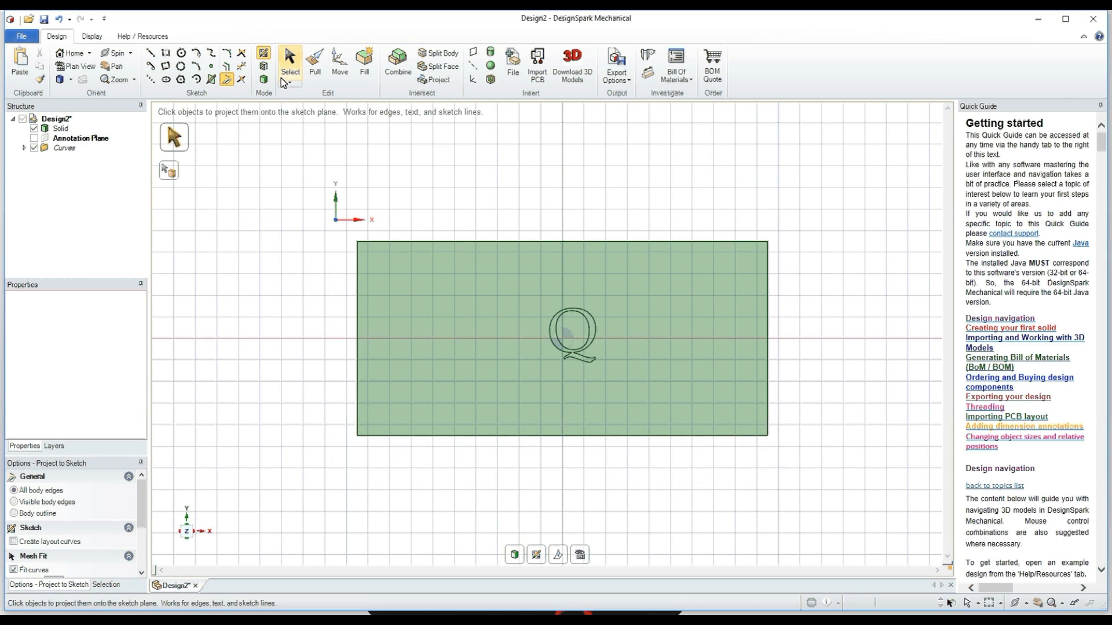
left_click(313, 62)
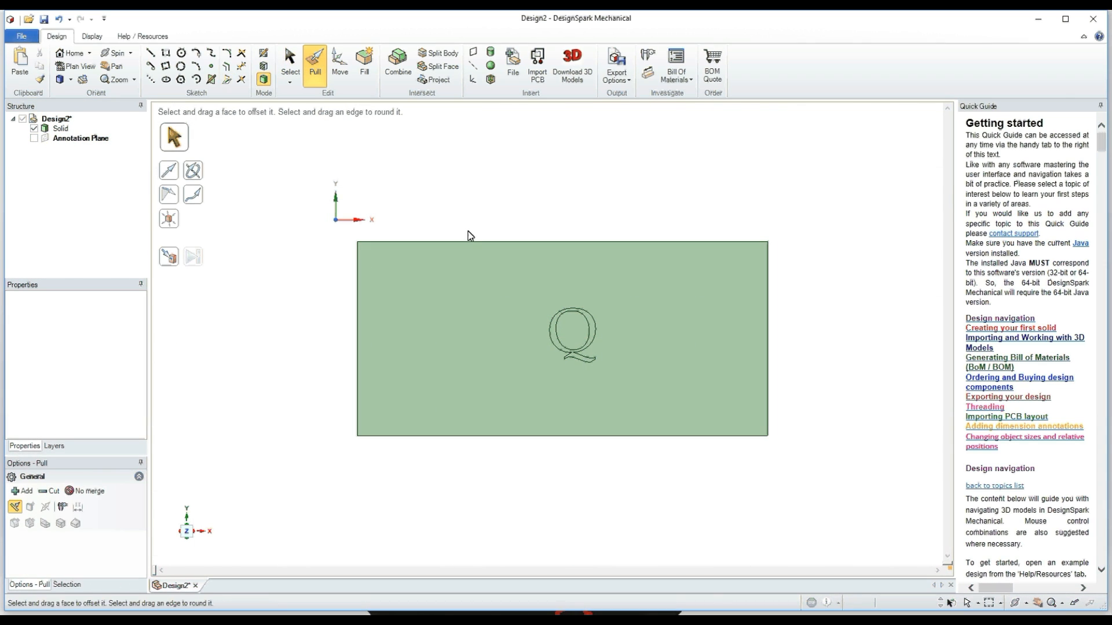
Pull the Q face upward to about 1.23 mm above the block
left_click(572, 334)
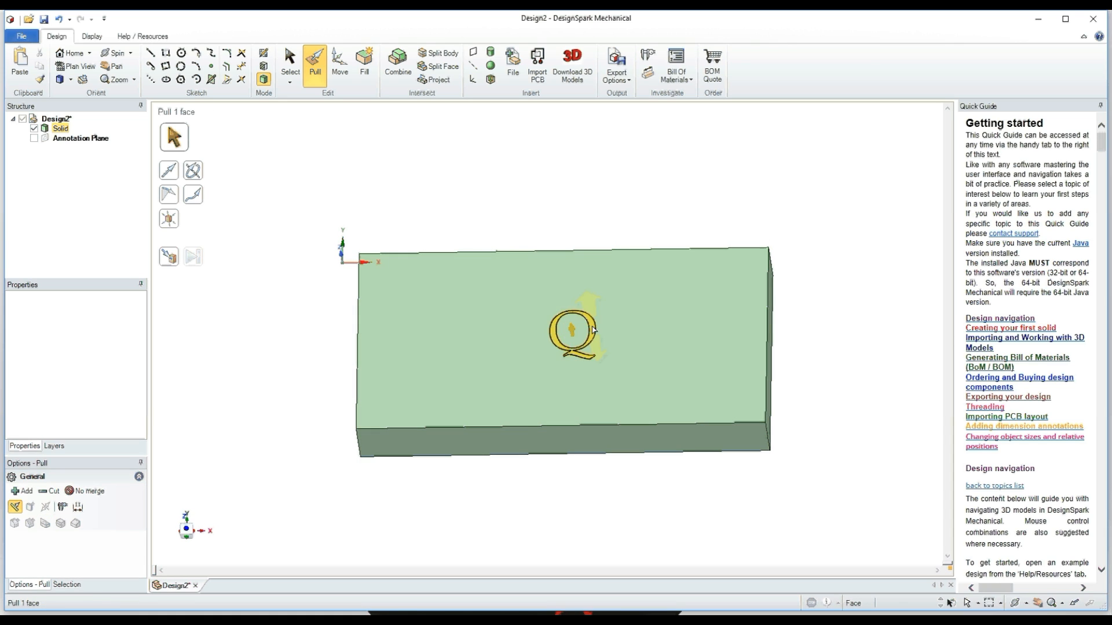
left_click(571, 337)
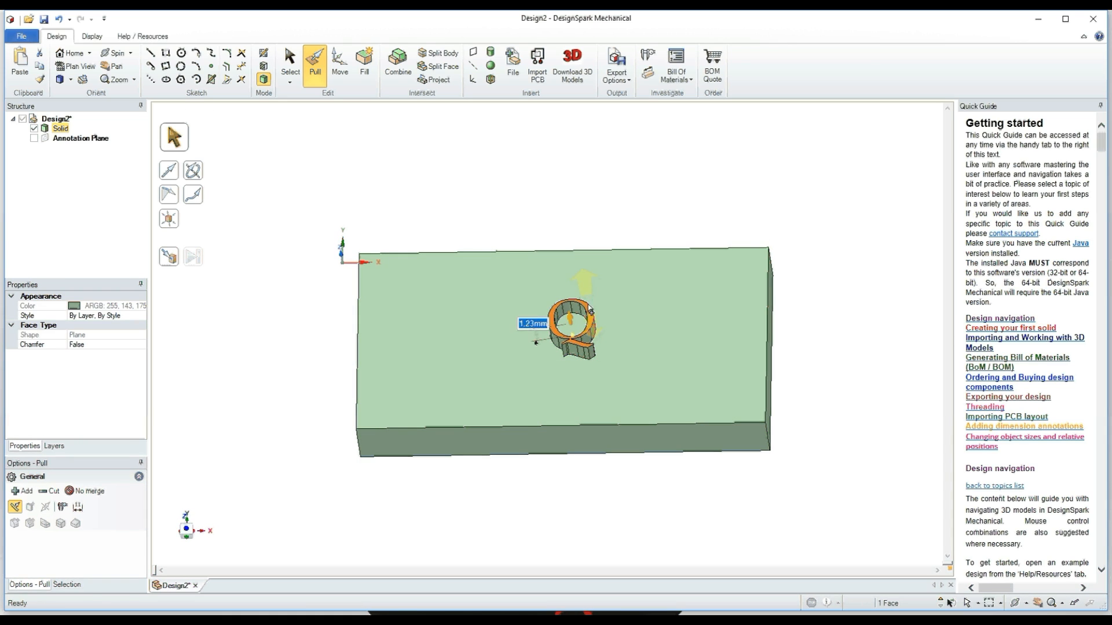